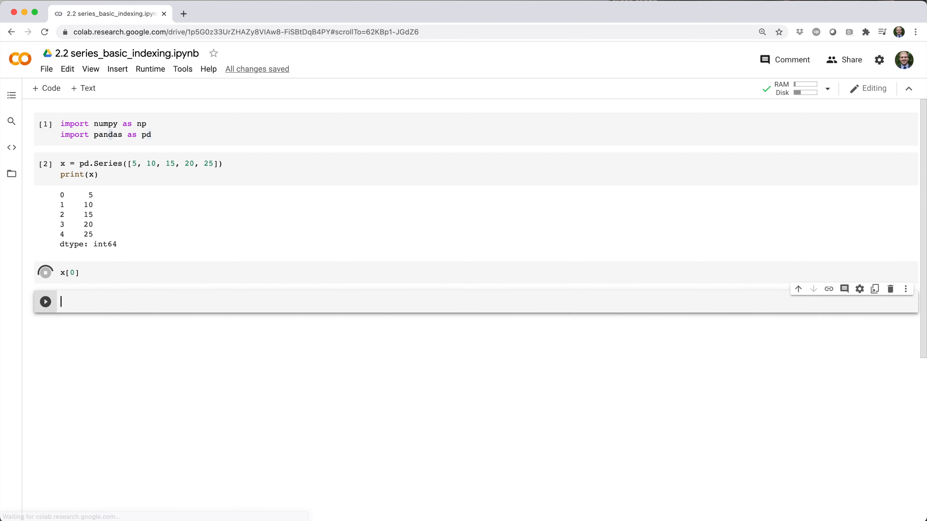
# Look up x[1] in a new cell, returning 10
pyautogui.write('x[1]')
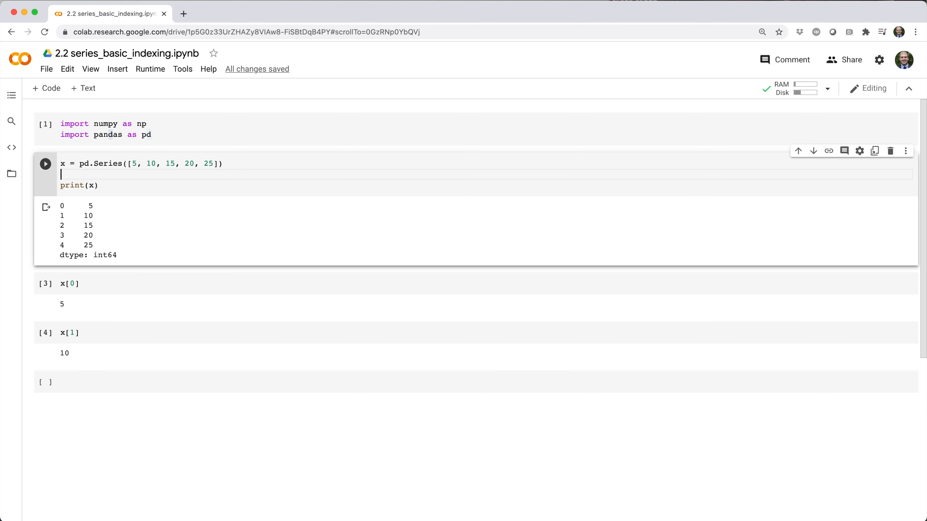
# Assign x.index = [3, 1, 4, 0, 2] and rerun so the Series shows the new labels
pyautogui.write('x.index = []')
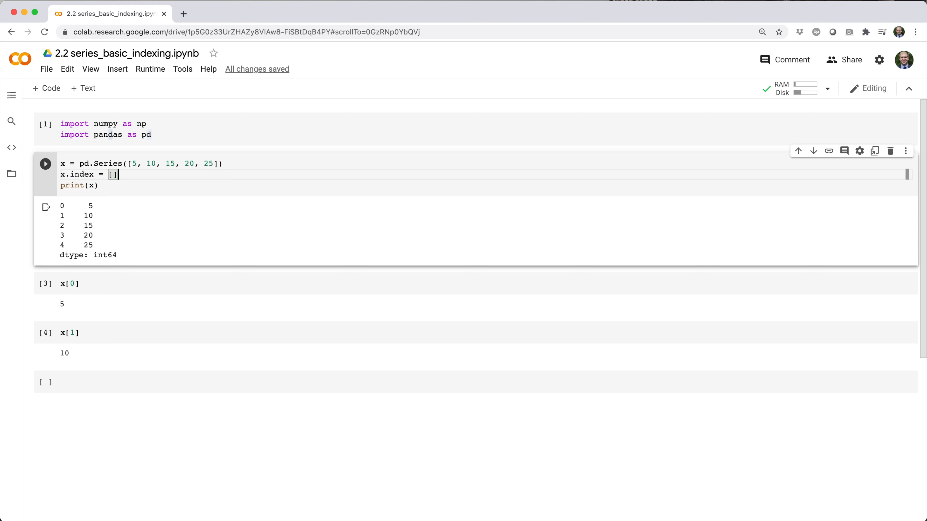
pyautogui.write('3, 1, 4, 0, 2')
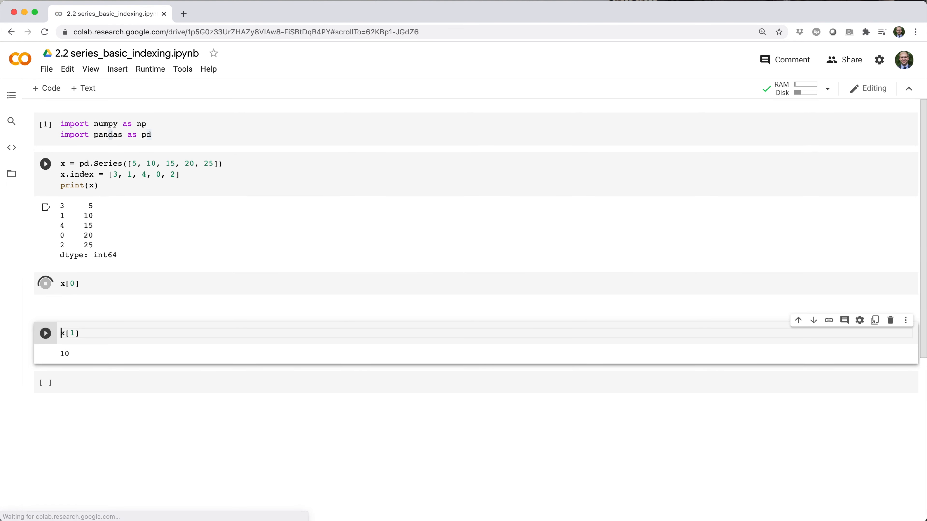
pyautogui.click(45, 283)
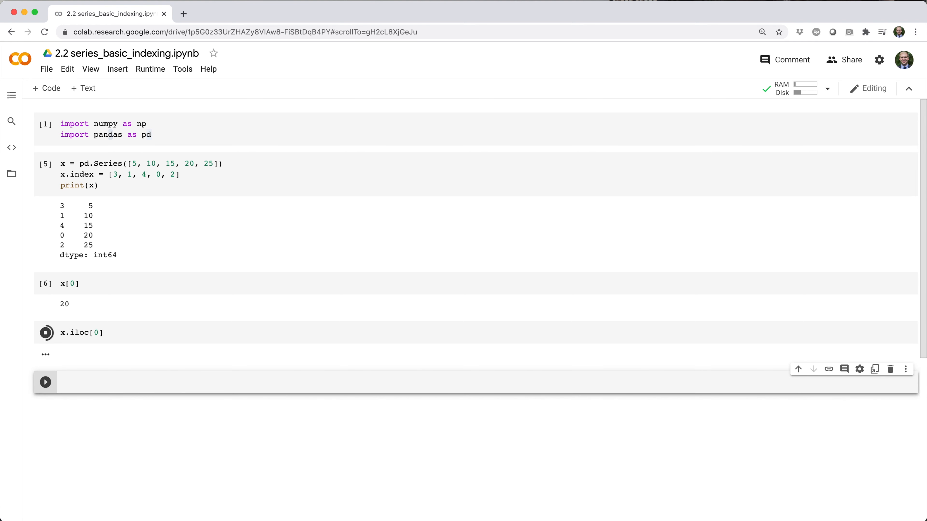
# Add positional lookups x.iloc[0] and x.iloc[1], returning 5 and 10
pyautogui.click(46, 332)
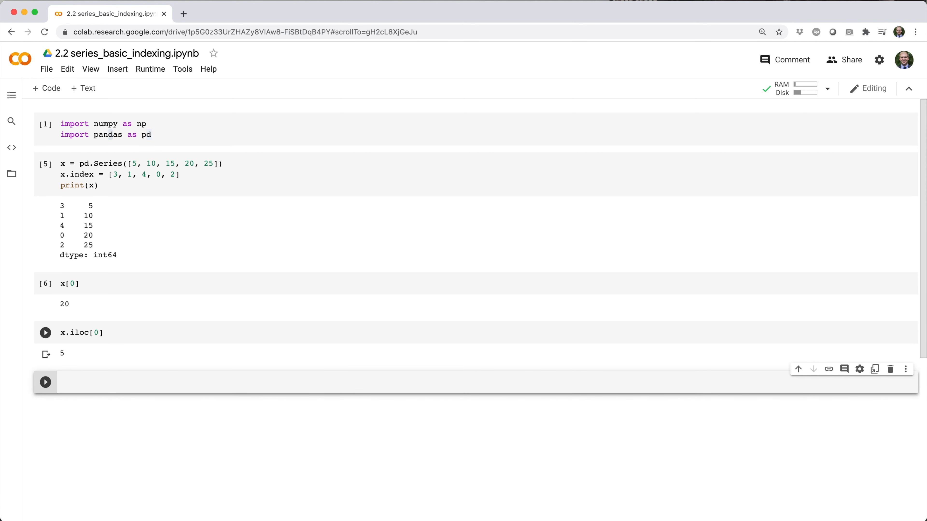
pyautogui.write('x.iloc[]')
pyautogui.click(487, 333)
pyautogui.write('-1')
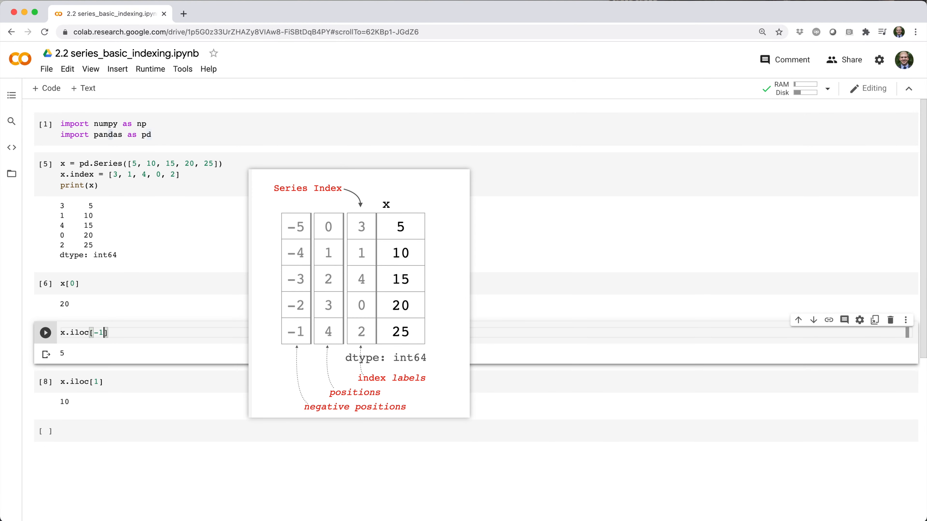
# Run x.iloc[-1], then slice x.iloc[1:4] and select positions [0, 2, 3]
pyautogui.click(45, 333)
pyautogui.write('-3')
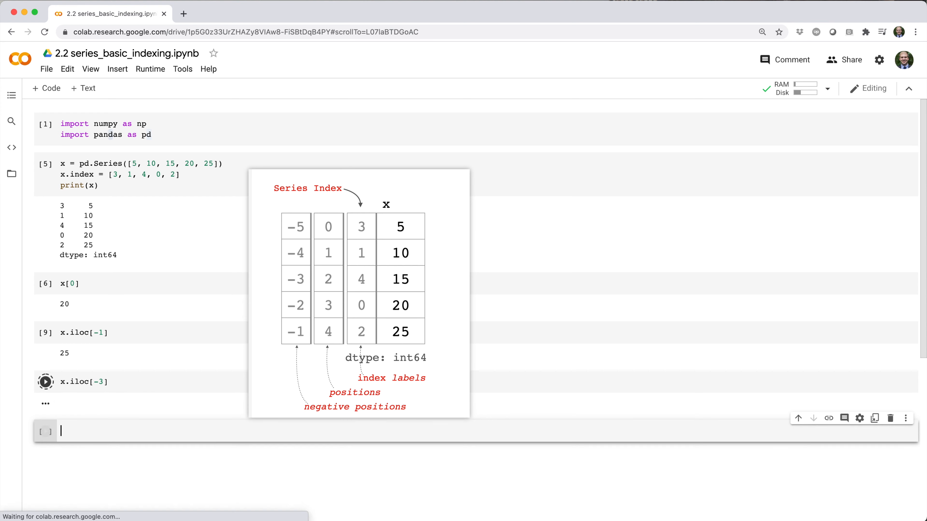
pyautogui.click(45, 381)
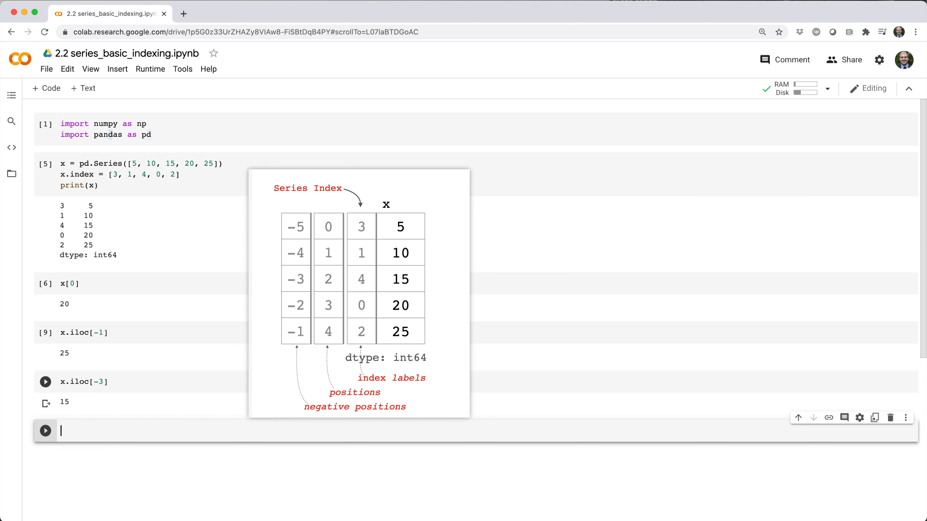
pyautogui.write('x')
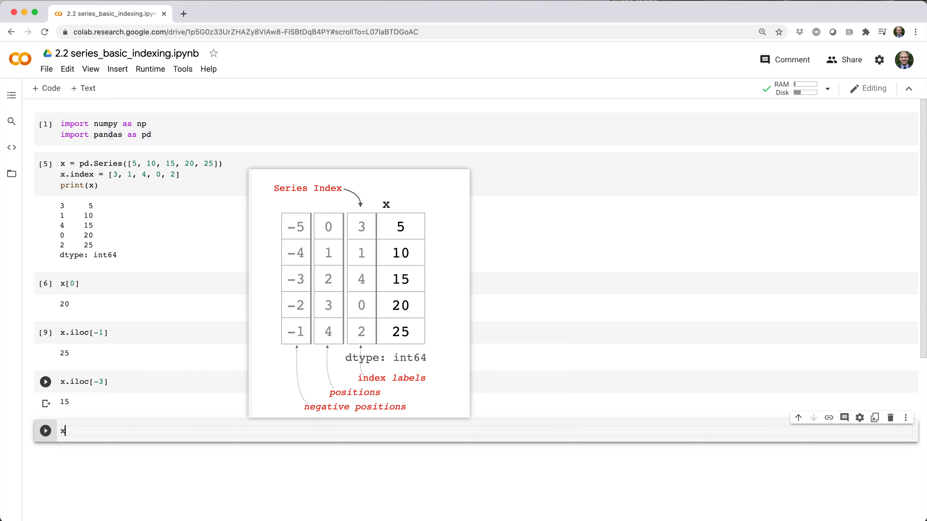
pyautogui.write('.iloc[1:4]')
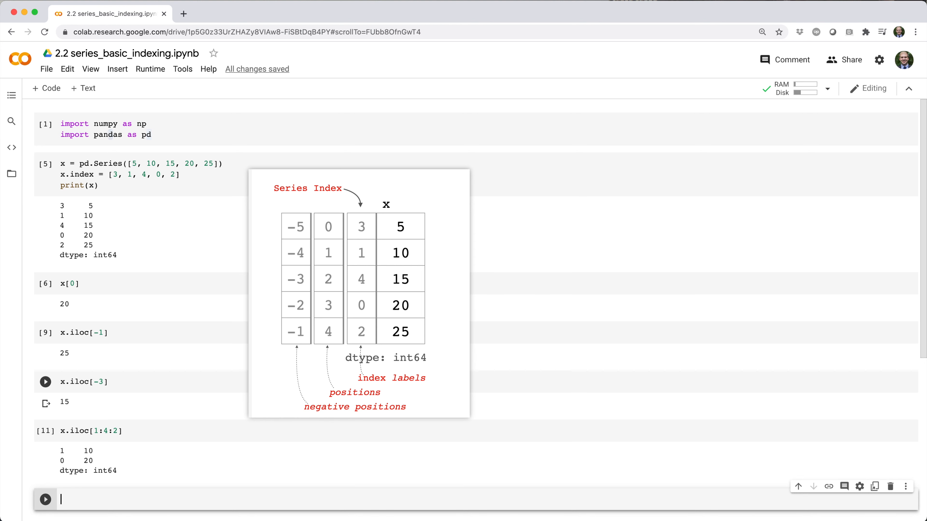
pyautogui.write('x.iloc[[0, 2, 3]]')
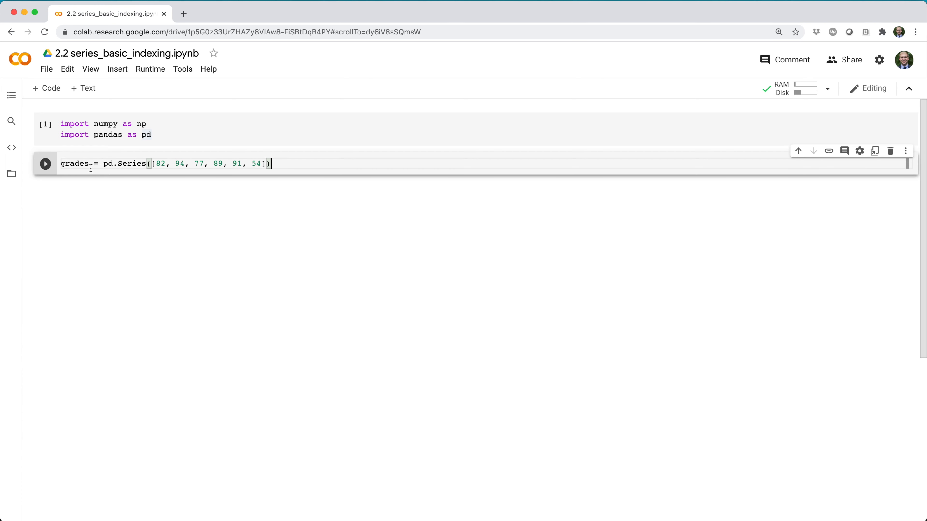
# Print grades, label it homer, maggie, grandpa, bart, lisa, marge, and look up grades['bart'] → 89
pyautogui.write('print(grades')
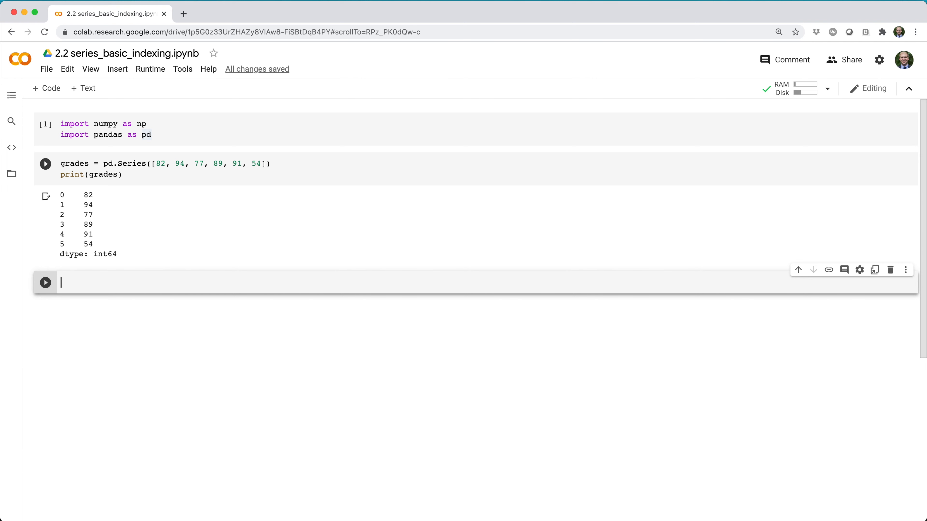
pyautogui.write("grades.index = ['homer']")
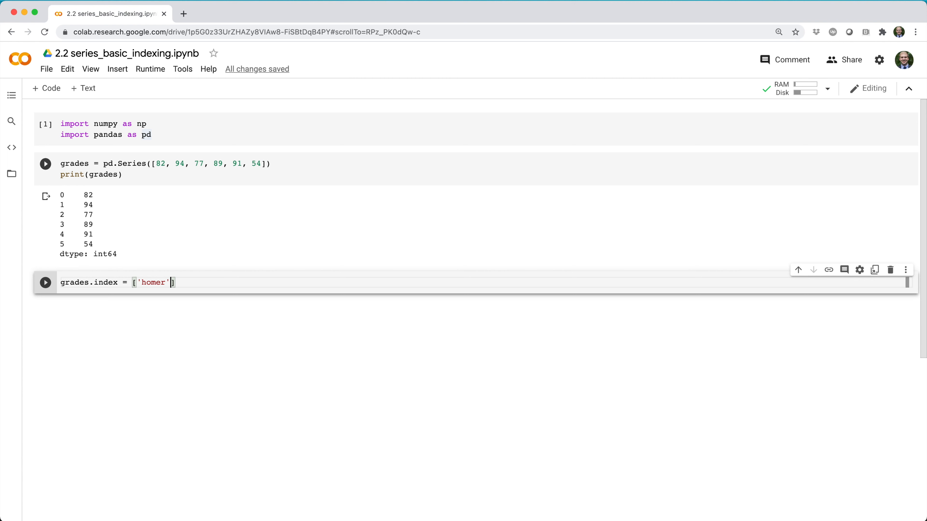
pyautogui.write(", 'maggie', 'grandpa',")
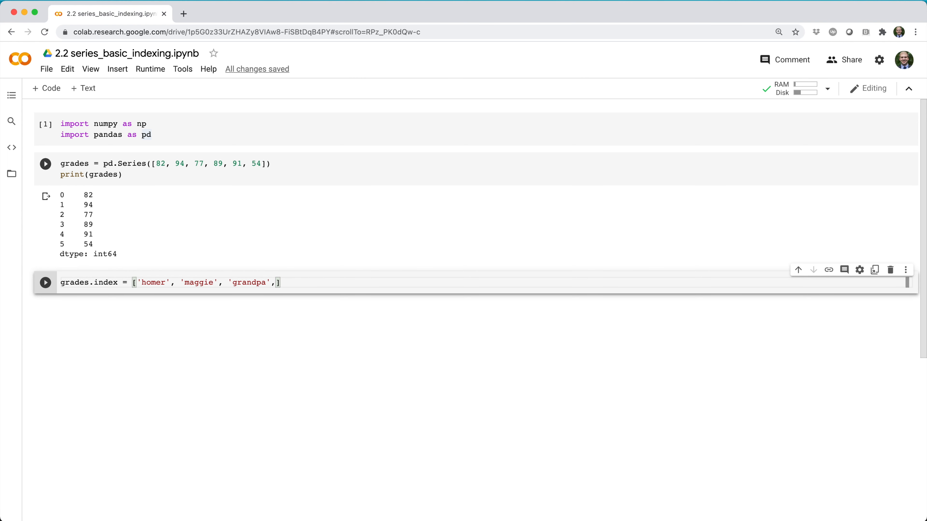
pyautogui.write("'bart', 'lisa', 'marge'")
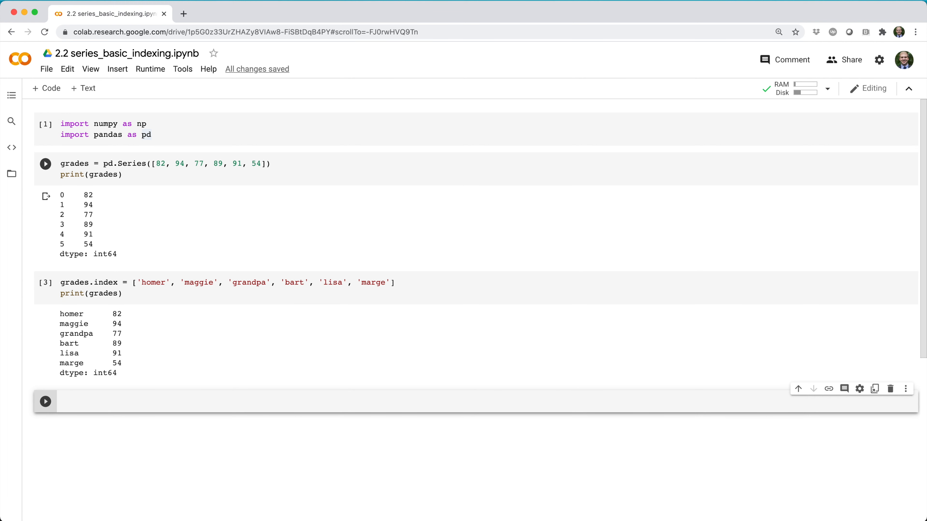
pyautogui.write('grades[]')
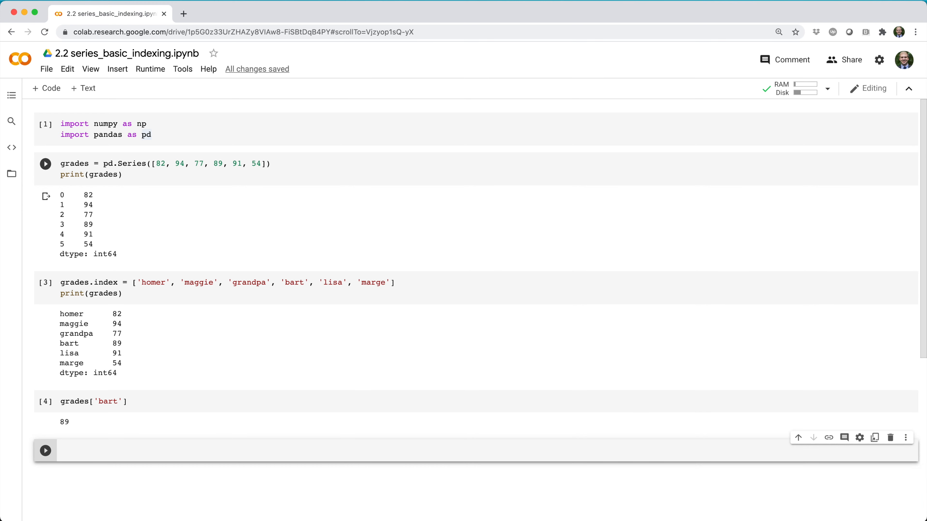
# Run grades[0] returning 82, check the pandas loc docs and return to the notebook
pyautogui.write('grades')
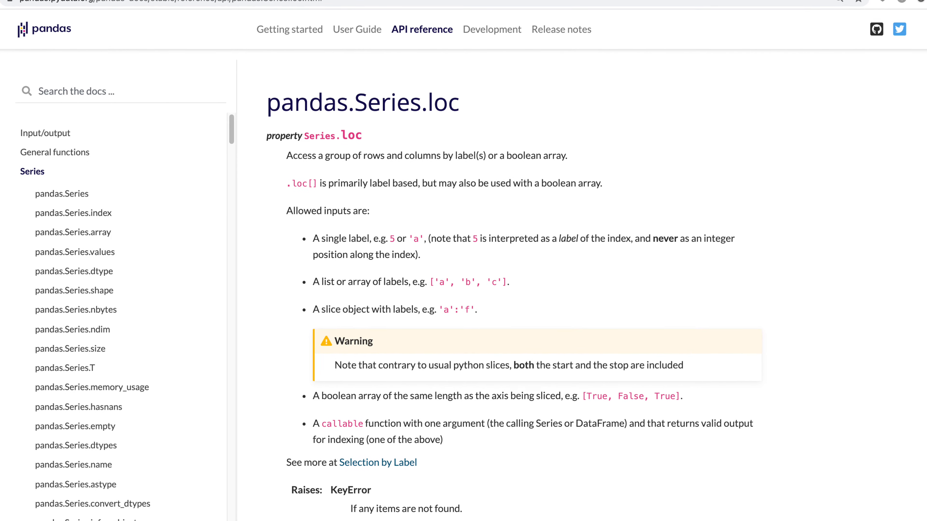
pyautogui.scroll(-3)
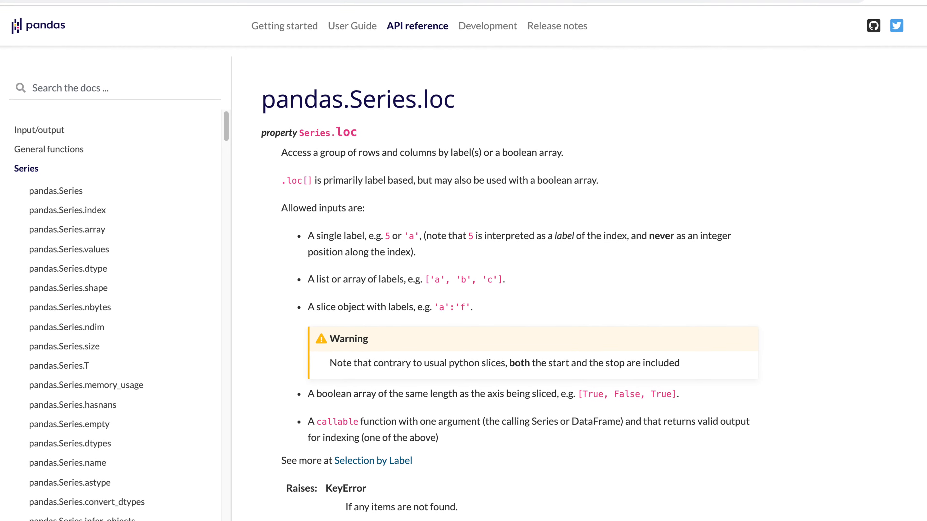
pyautogui.click(109, 13)
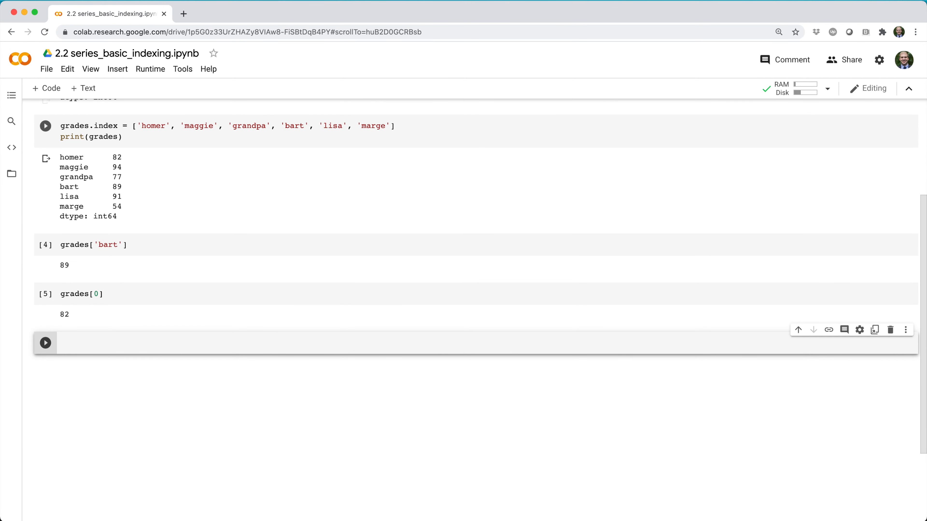
# Run grades.loc['bart'] → 89, grades.iloc[1] → 94, and the label slice 'homer':'grandpa'
pyautogui.write('grades[')
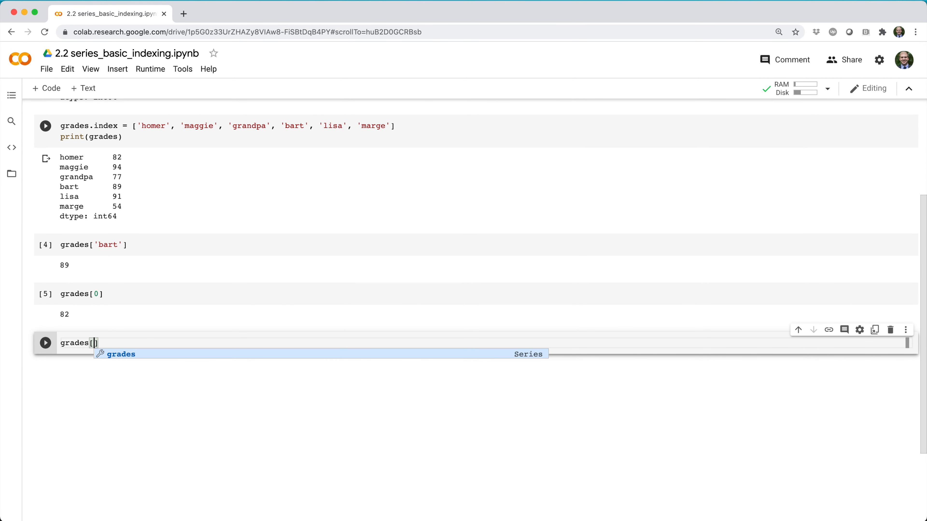
pyautogui.write("'bart'")
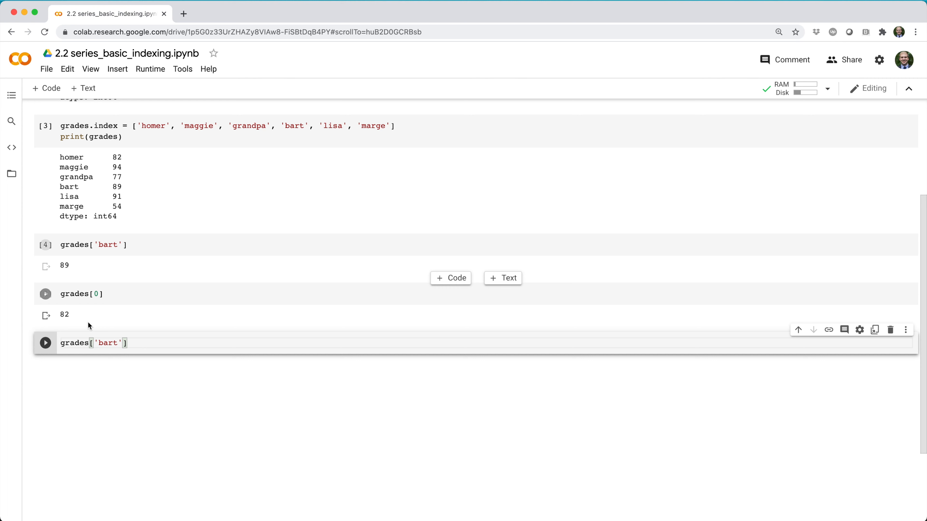
pyautogui.write('.loc')
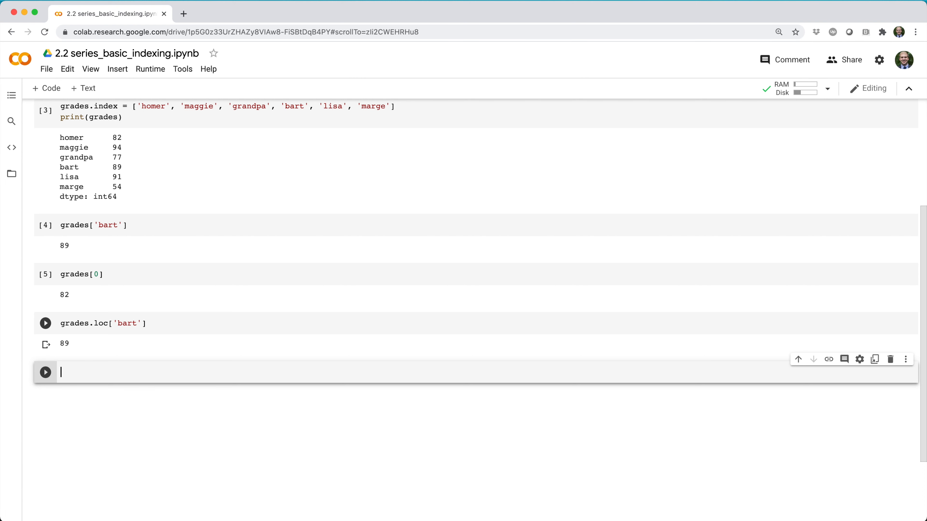
pyautogui.write('grades[1')
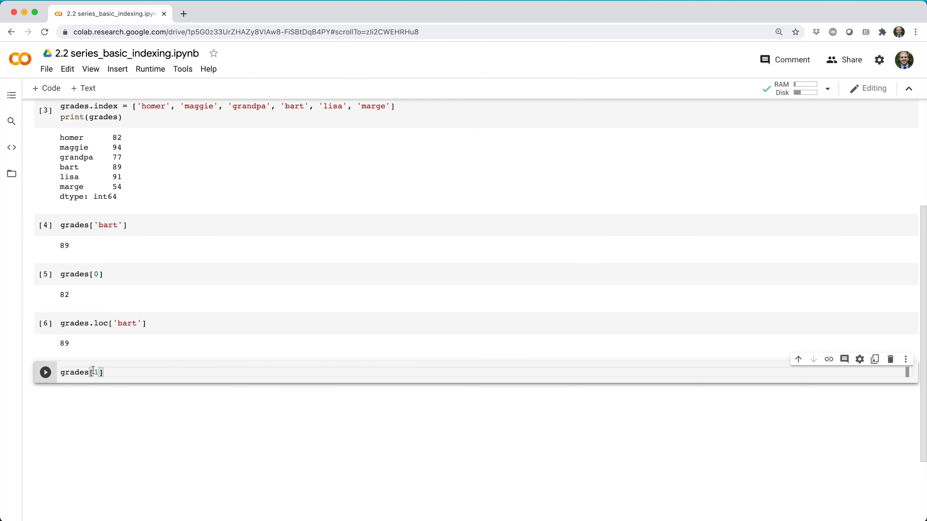
pyautogui.write('.iloc')
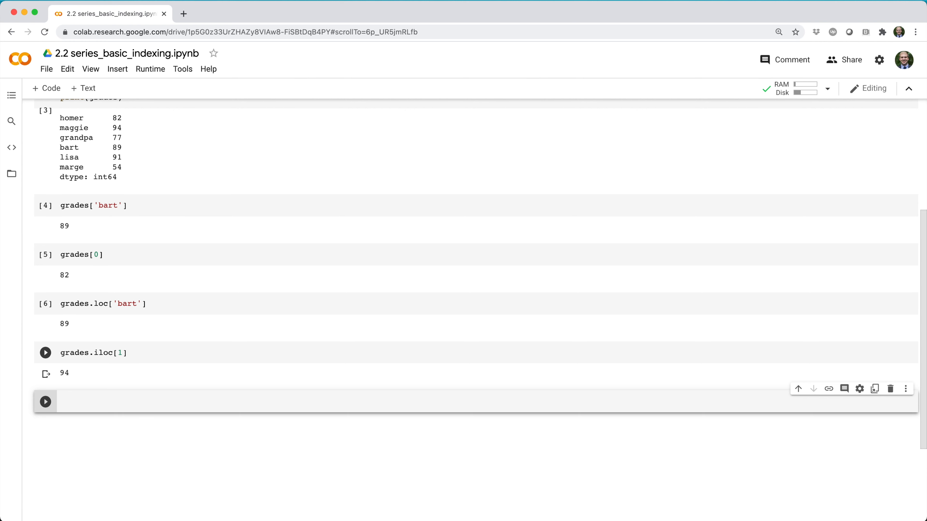
pyautogui.write("grades.loc['homer':'grandpa")
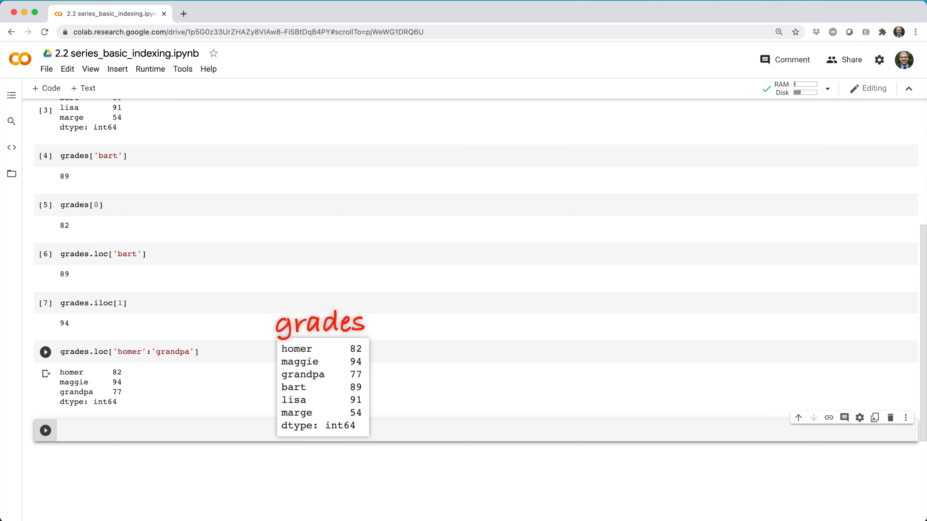
# Slice grades.iloc[0:2], returning homer's and maggie's grades
pyautogui.write('grades.iloc[0:2')
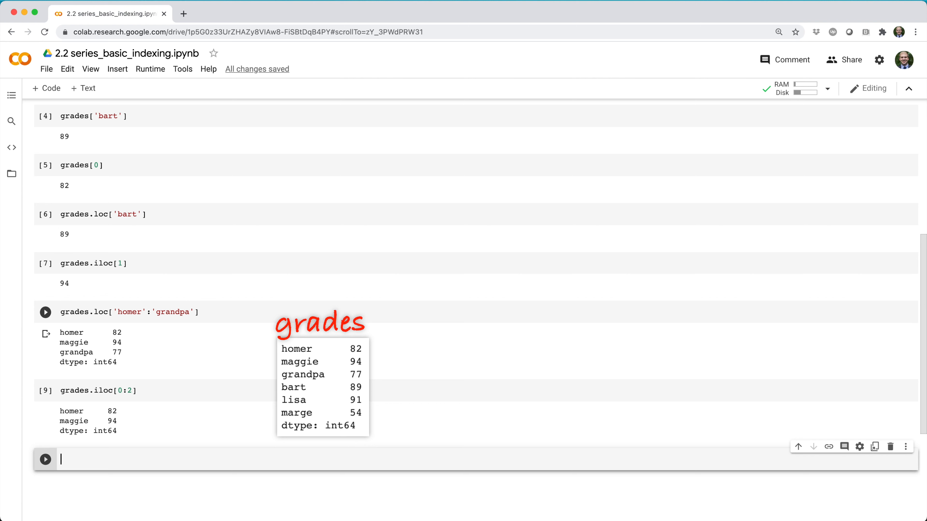
pyautogui.write('gra')
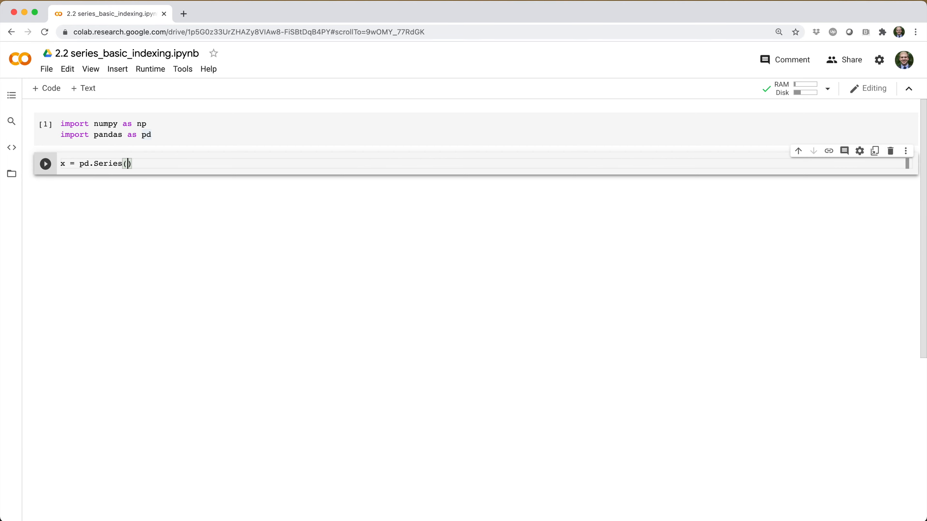
# Create x from np.random.normal(size=10**7) and print its RangeIndex
pyautogui.write('np.random.normal(size=')
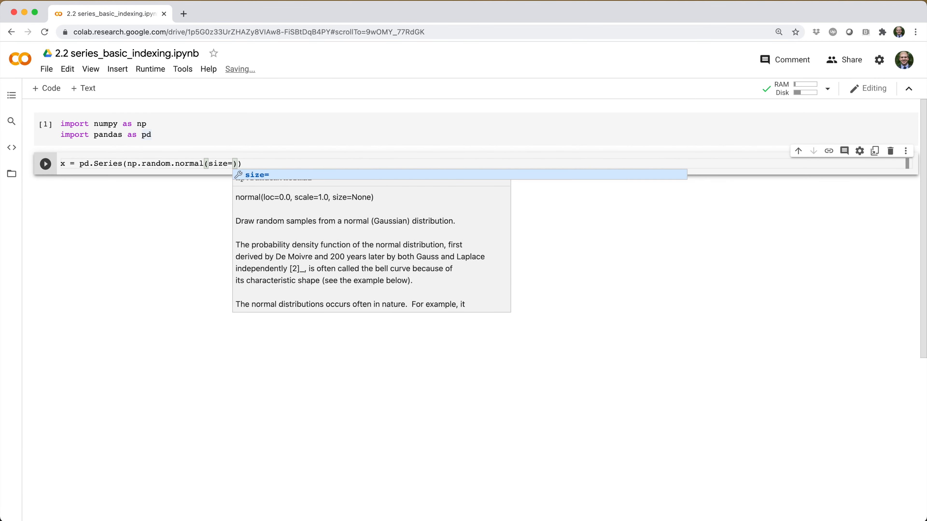
pyautogui.write('10**7')
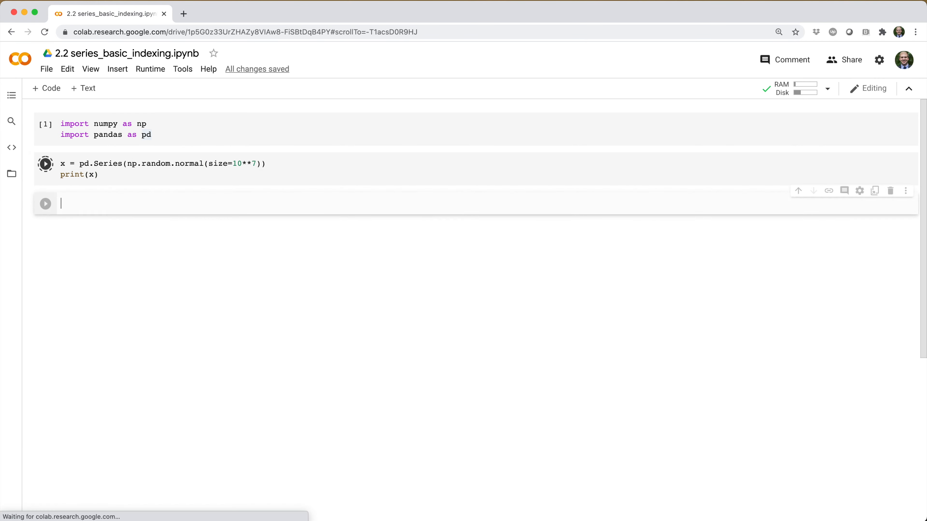
pyautogui.write('print')
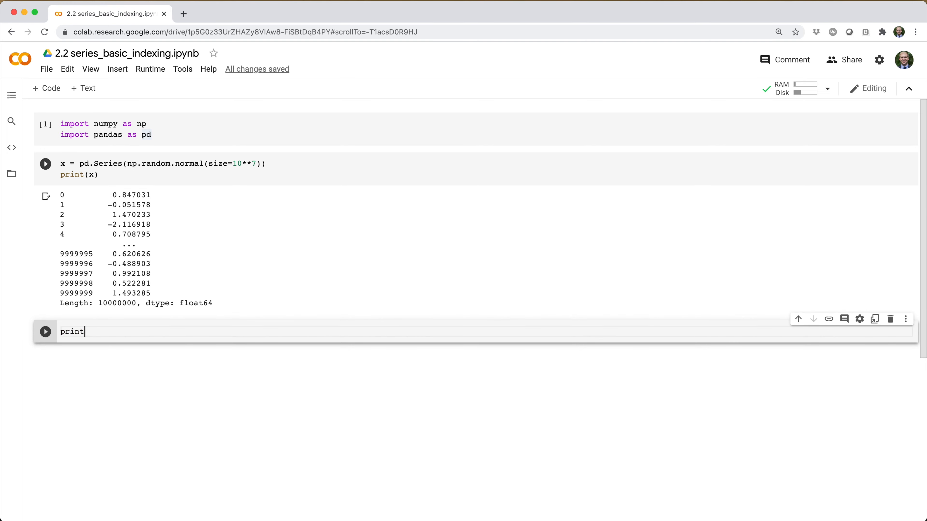
pyautogui.write('(x.index)')
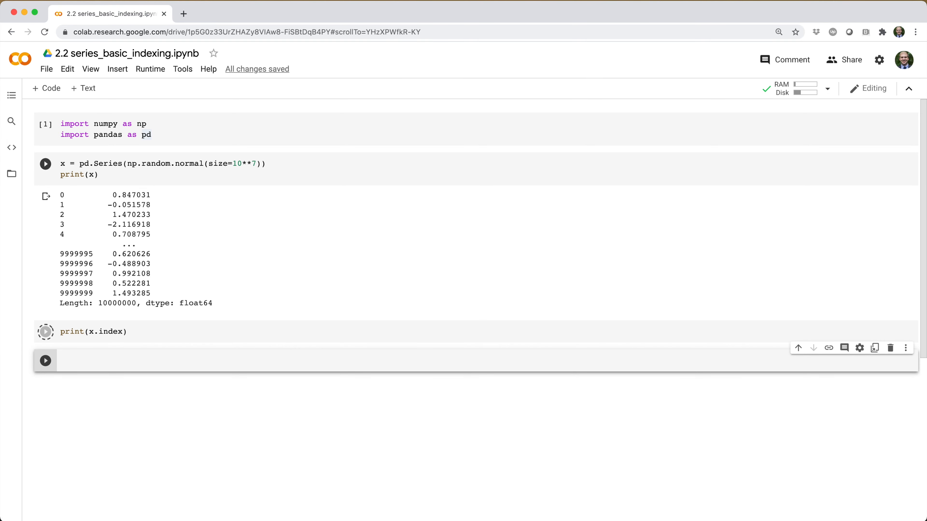
# Build y with an explicit 0–9999999 index, show its Int64Index, and start the sys import
pyautogui.click(44, 332)
pyautogui.write('y = pd.Series(np.random.normal(size=10**7), index = np.arange(10**7')
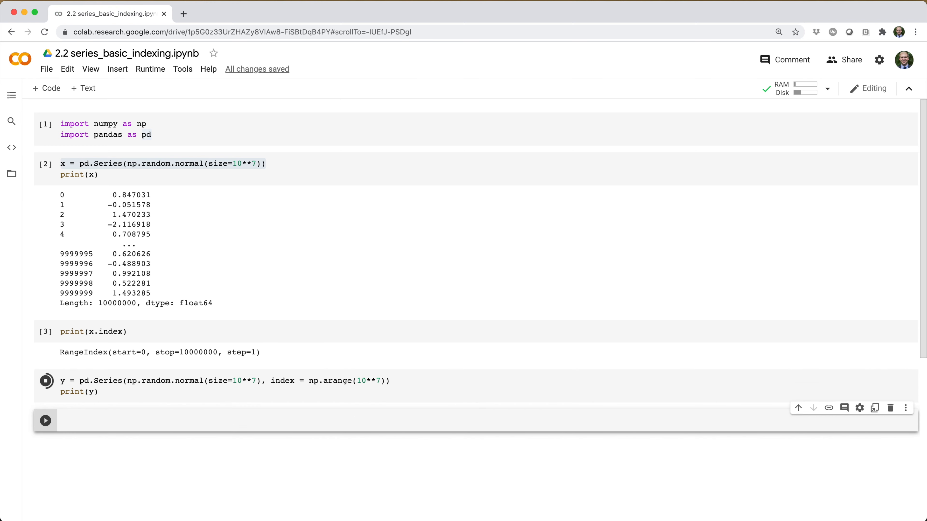
pyautogui.write('y.index')
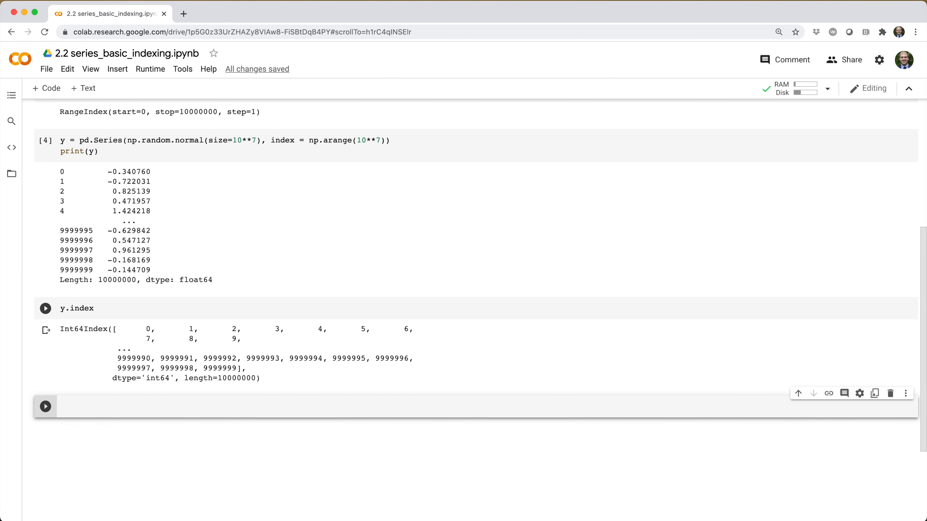
pyautogui.write('sys.getsizeof(x')
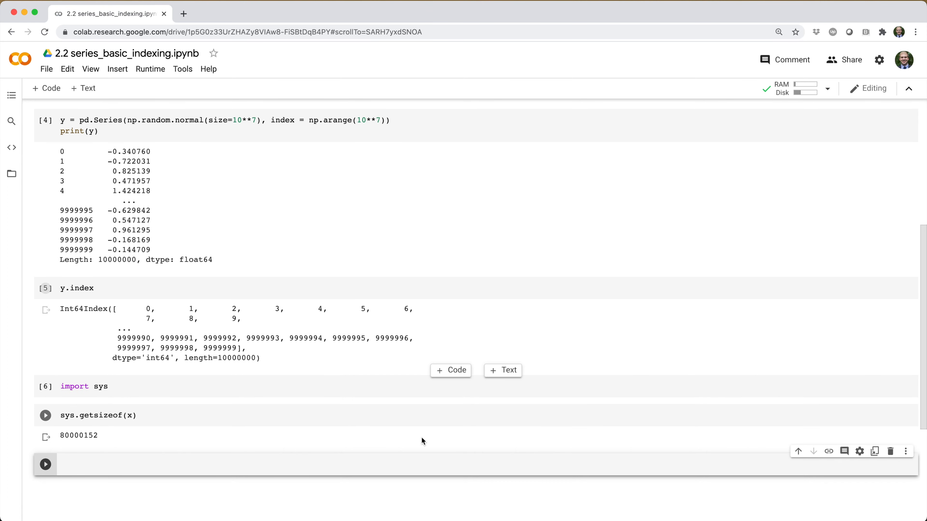
# Run sys.getsizeof(x) → 80000152 and move on to compare y and define alpha
pyautogui.write('sys.getsizeof(x)')
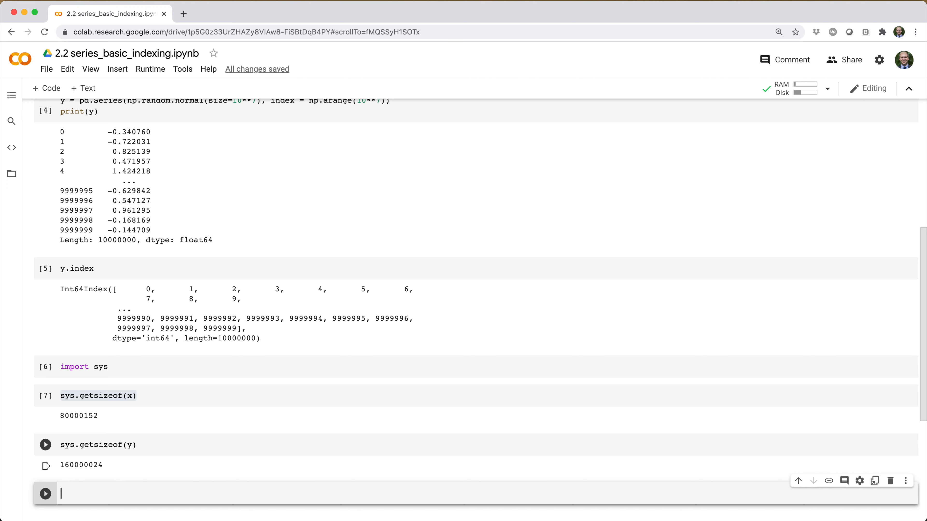
pyautogui.click(45, 444)
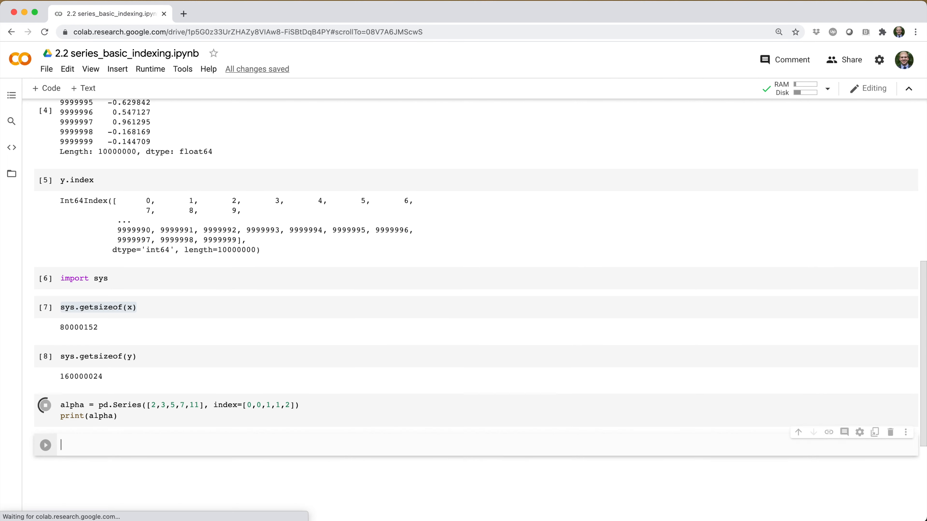
# Start a new cell querying alpha.loc after printing alpha's repeated labels
pyautogui.click(44, 405)
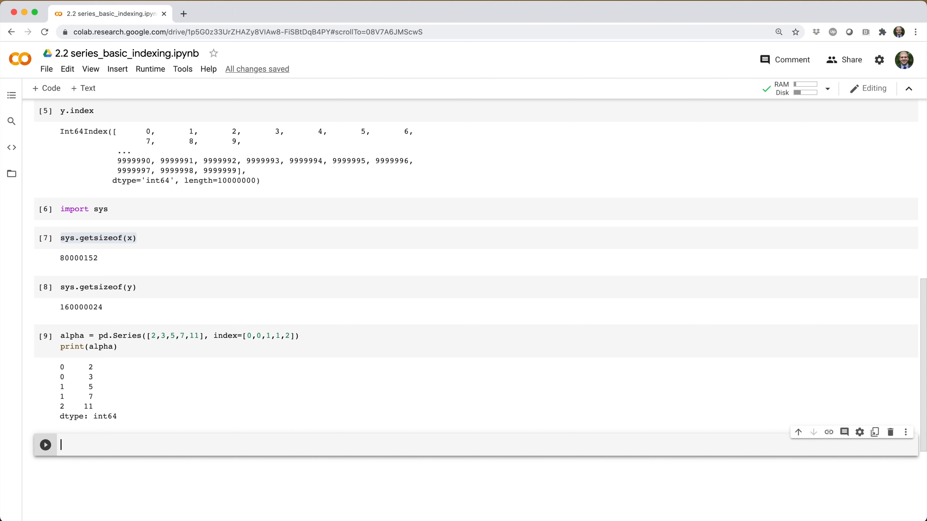
pyautogui.write('alpha.loc[')
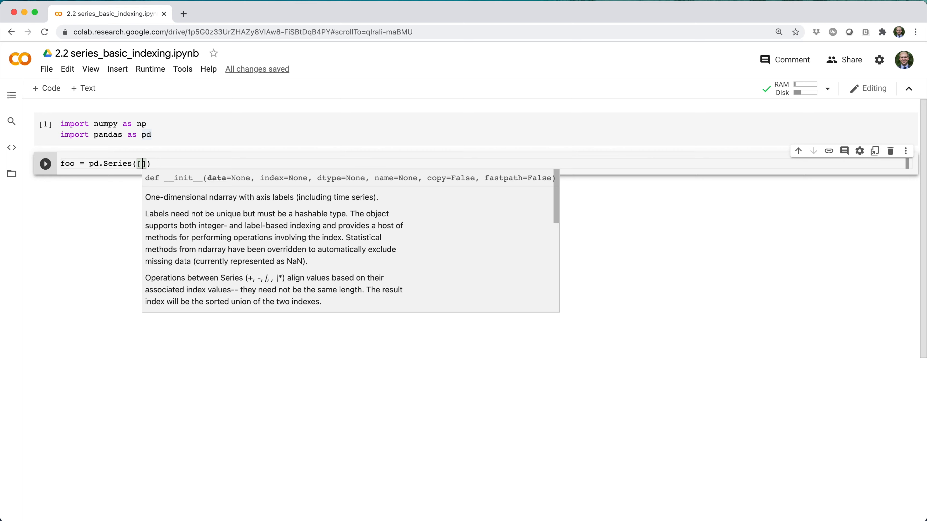
# Create foo with values 10–50 labelled a–e and set foo.iloc[1] = 200
pyautogui.write("[10, 20, 30, 40, 50], index = ['a', 'b', 'c', 'd', 'e")
pyautogui.write('print(')
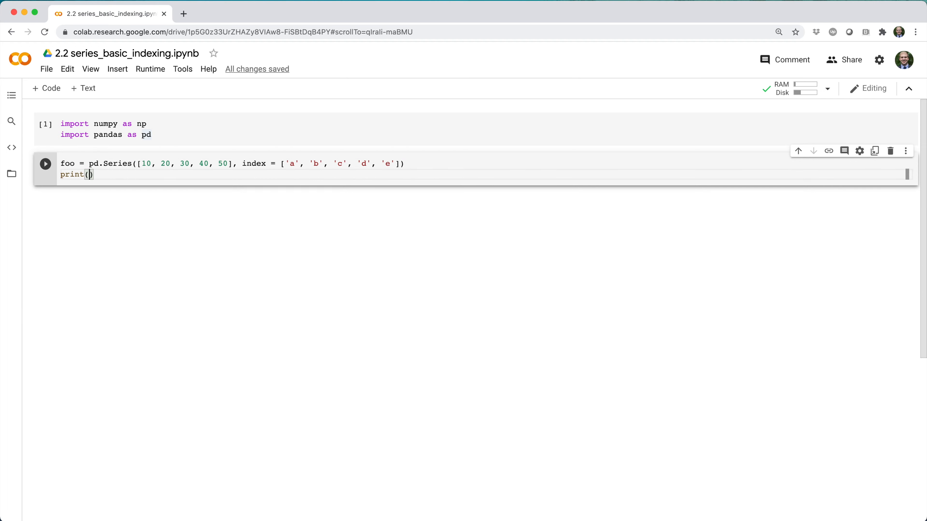
pyautogui.write('foo')
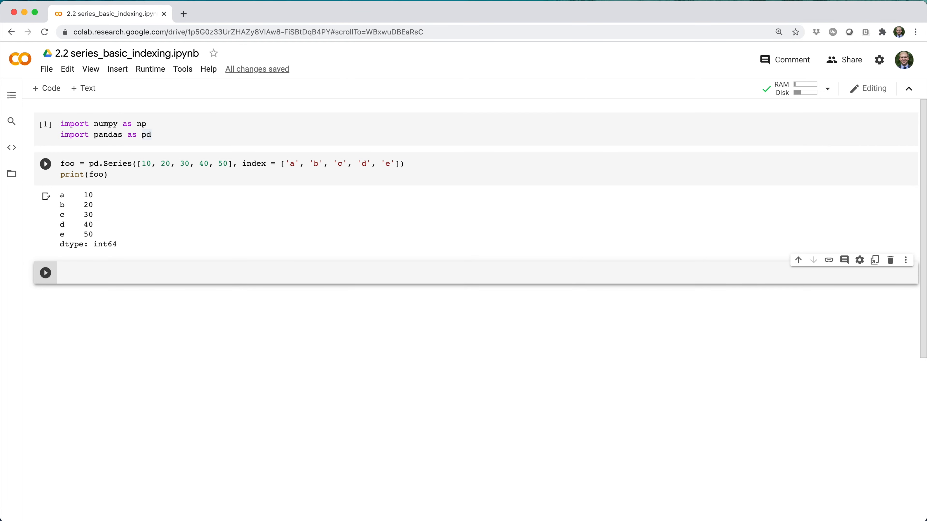
pyautogui.write('foo.iloc[1] = 200')
pyautogui.write('print(foo)')
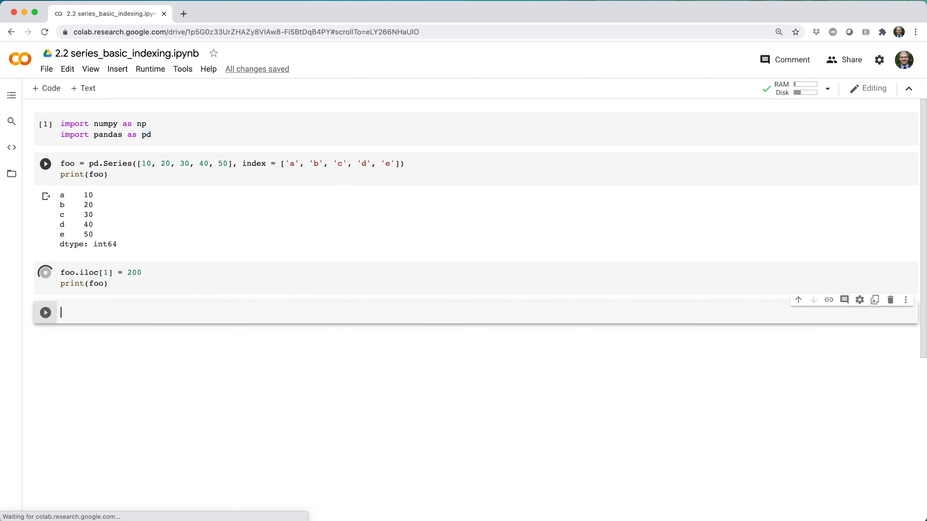
pyautogui.click(45, 272)
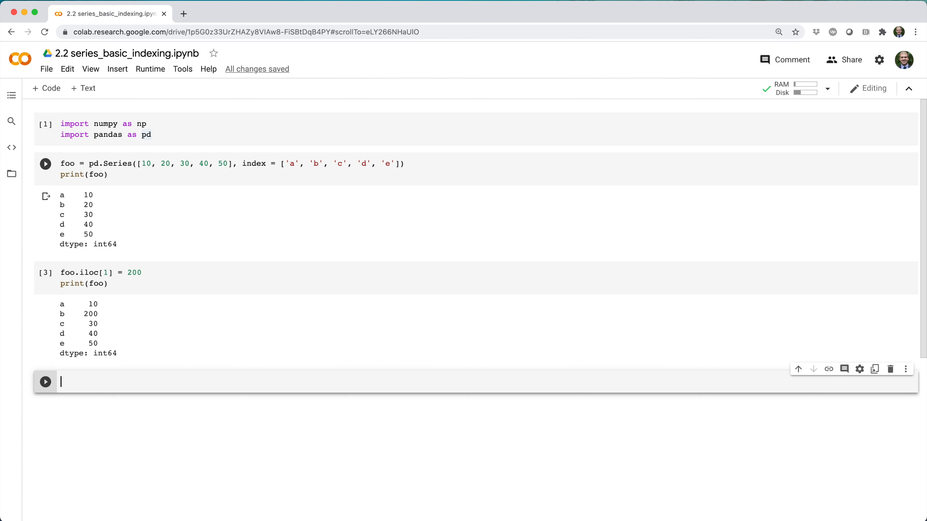
# Overwrite foo's first three values with 99 via foo.iloc[[0,1,2]]
pyautogui.write('foo.')
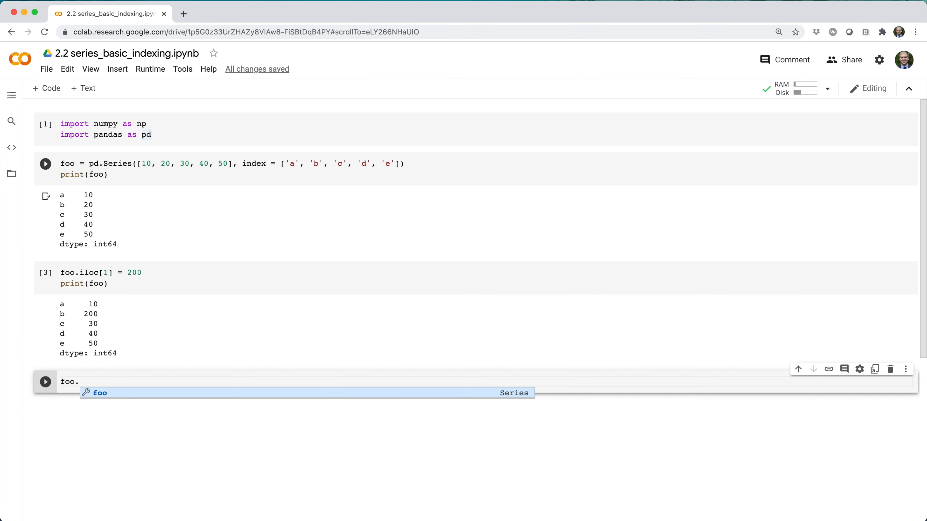
pyautogui.write('iloc[[0,1]]')
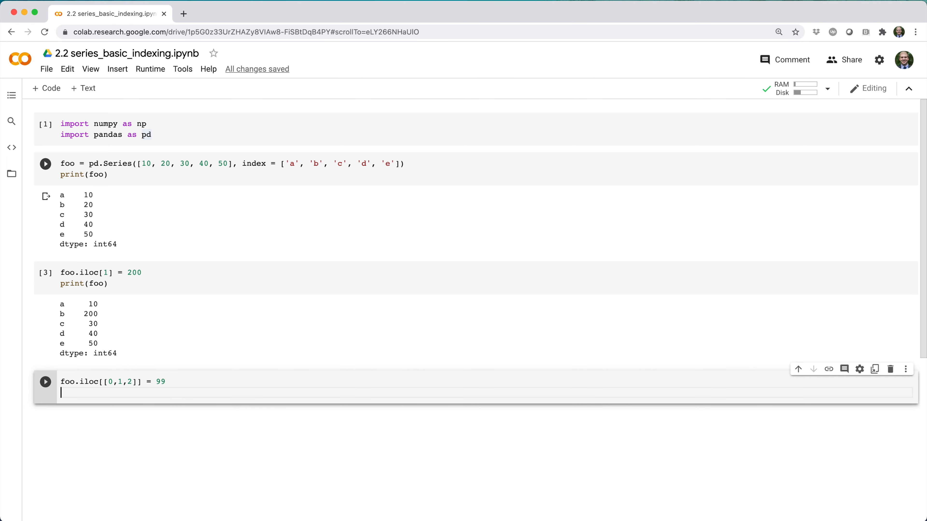
pyautogui.click(45, 382)
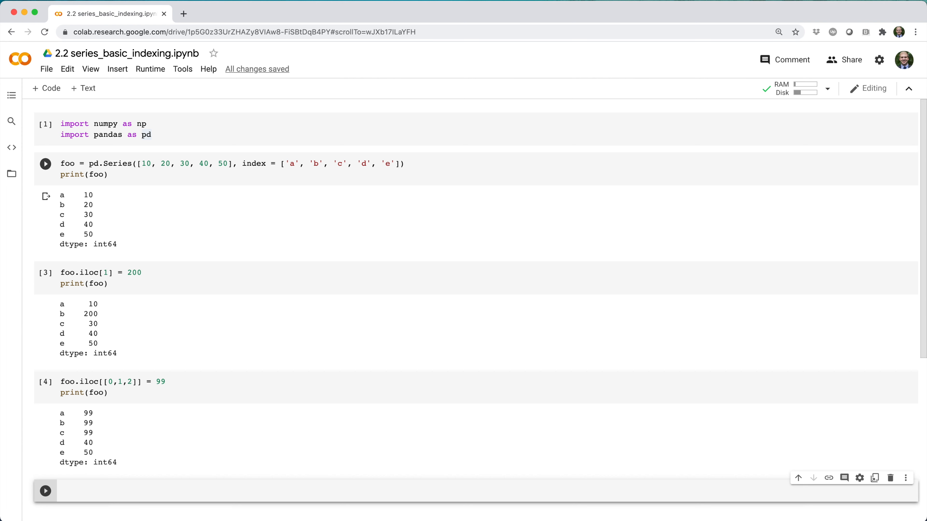
# Set foo.iloc[:3] = 999 and note the foo.loc['b'] equivalent as a comment
pyautogui.write('foo.iloc[:3] = 999')
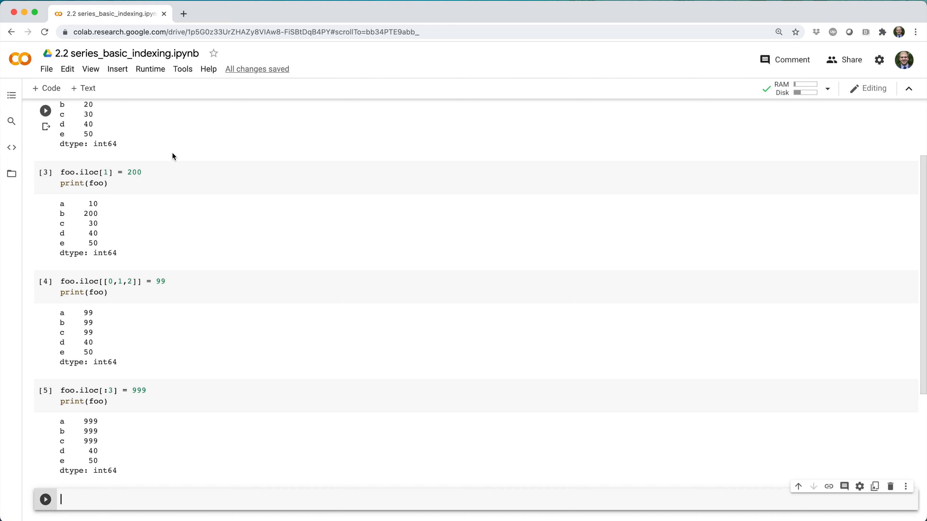
pyautogui.write("# foo.loc['b'] = 200")
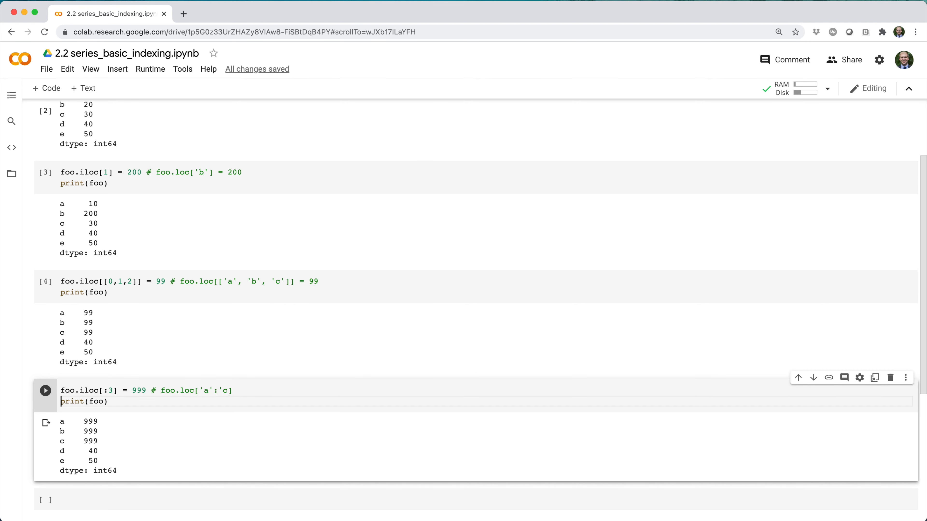
pyautogui.write('= 999')
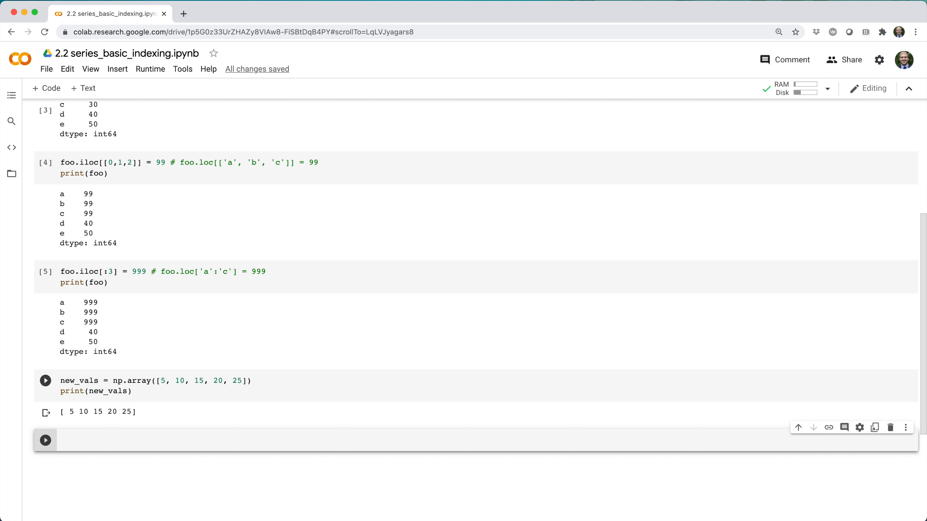
# Rebuild foo and assign new_vals (5–25) to every value with foo.iloc[:] = new_vals
pyautogui.write('foo =')
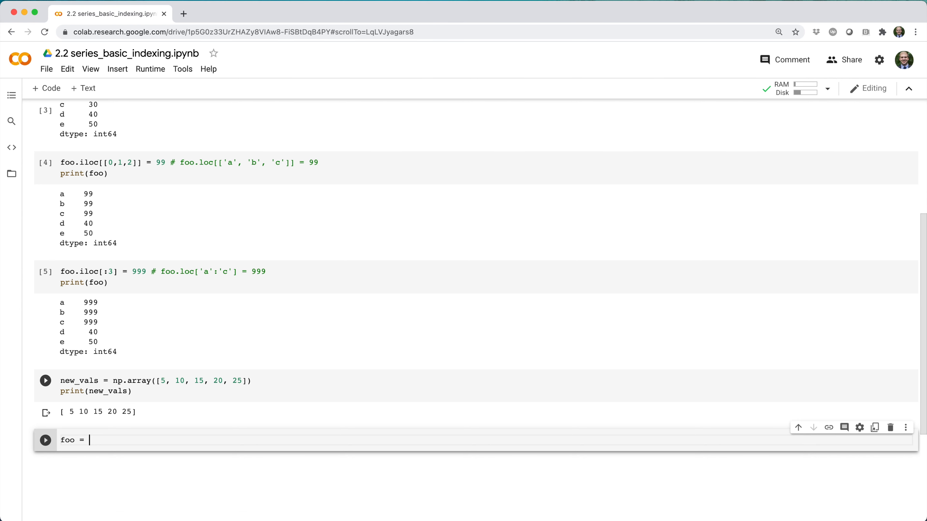
pyautogui.write('pd.Series()')
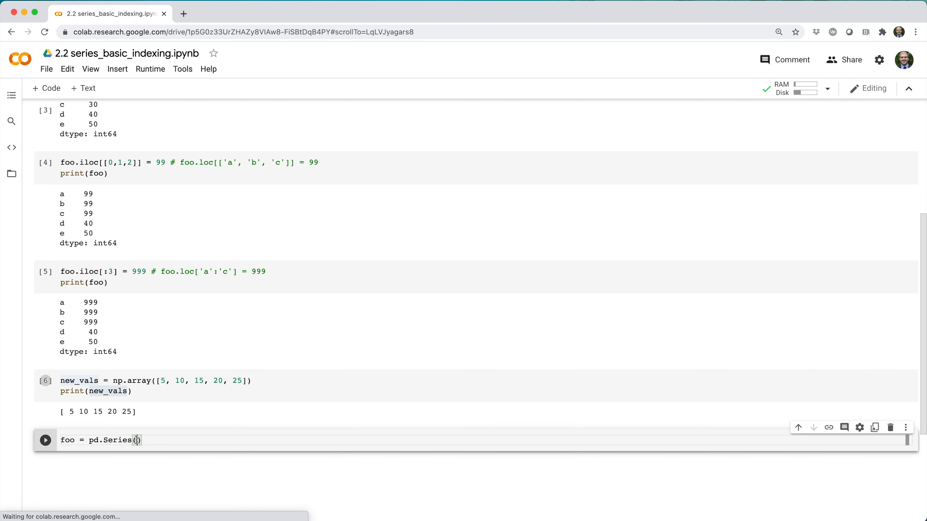
pyautogui.write('new_vals')
pyautogui.write('print(foo)')
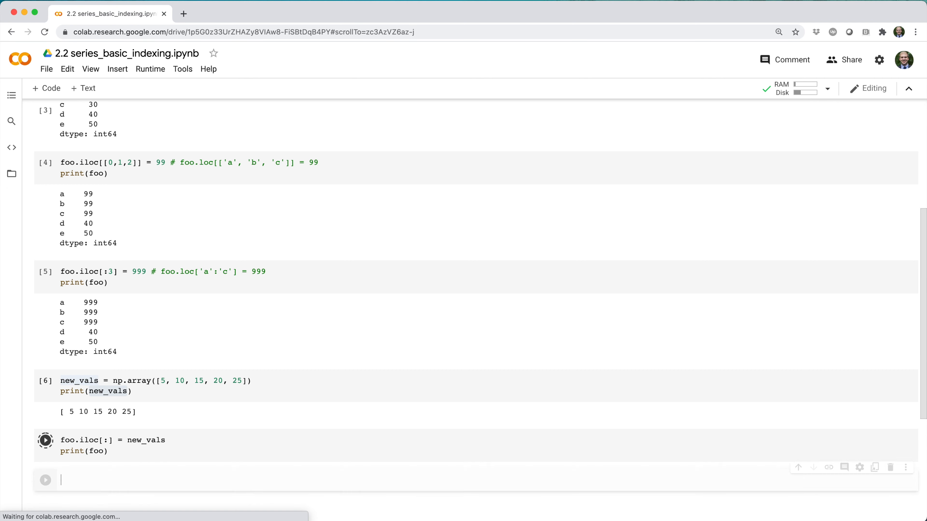
pyautogui.click(45, 440)
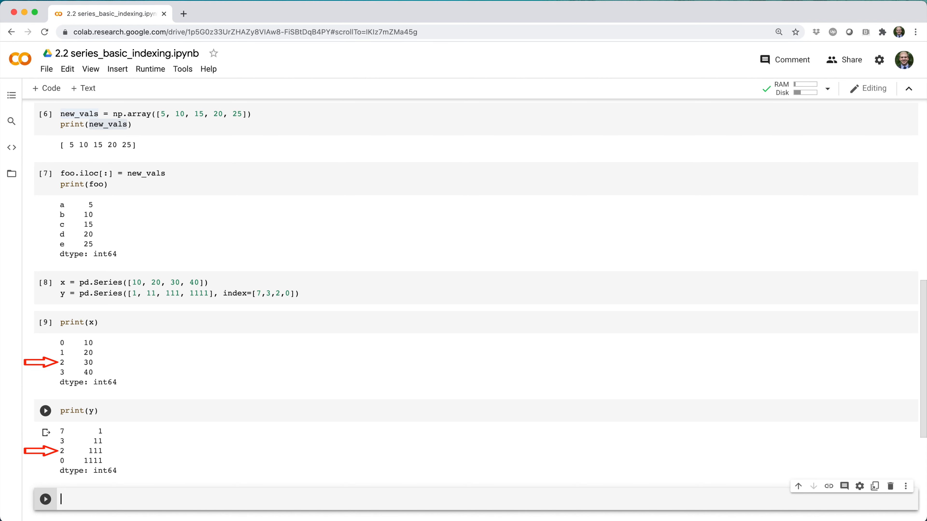
# Assign x.loc[[0, 1]] = y and print x showing 1111.0, NaN, 30.0, 40.0
pyautogui.scroll(-3)
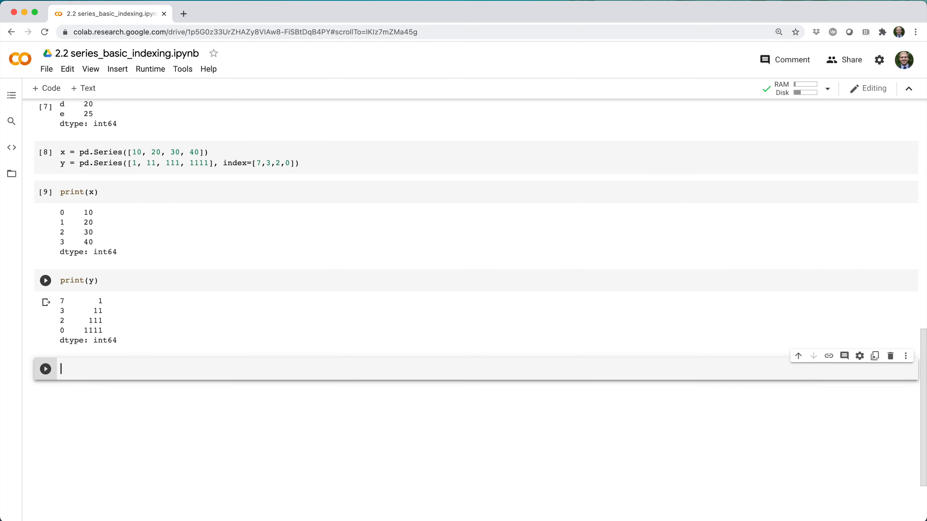
pyautogui.write('x.loc[[0,')
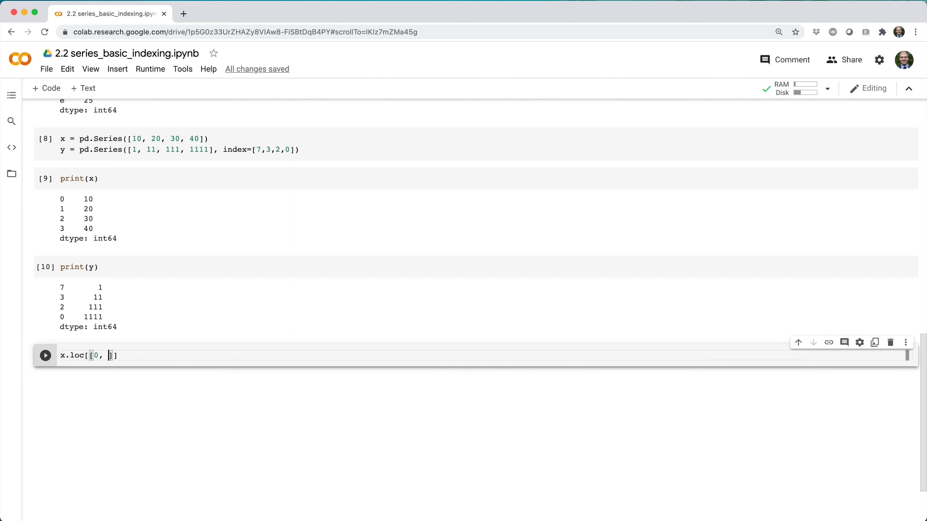
pyautogui.write('1]] = y')
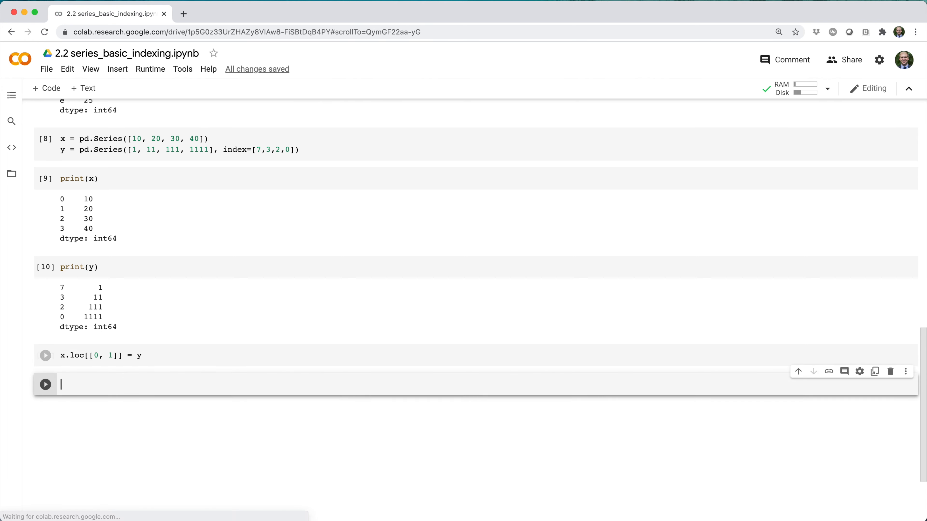
pyautogui.write('print(x)')
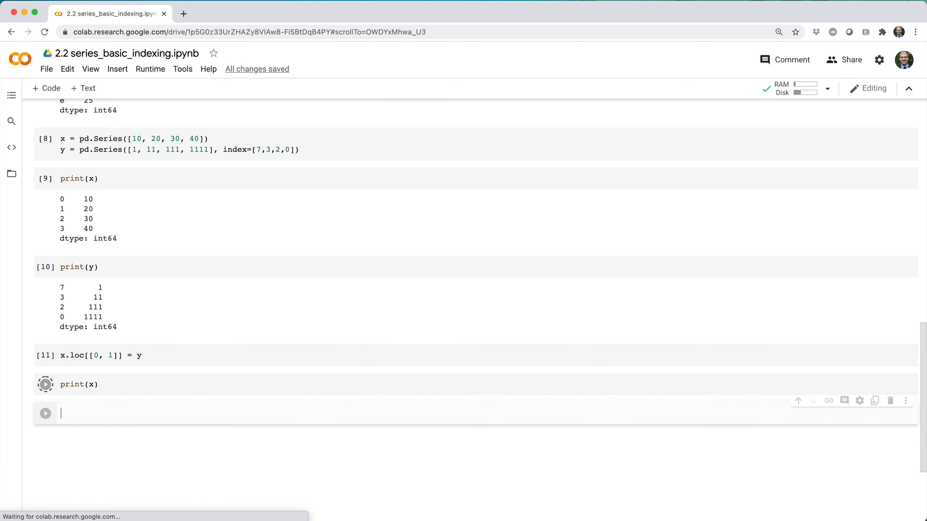
pyautogui.click(46, 385)
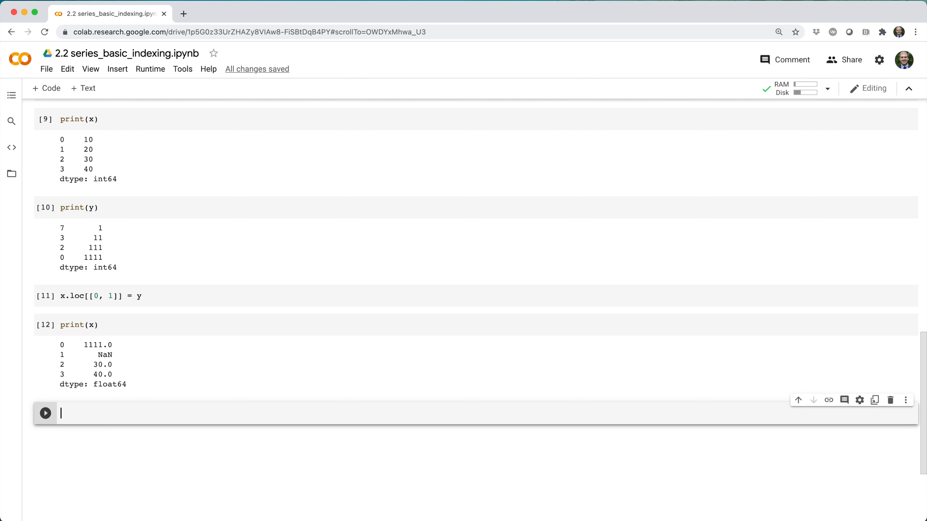
# Assign y by position with x.iloc[:2], then x.loc[[0, 1]] = y.to_numpy() raising a ValueError
pyautogui.write('x.iloc[:]')
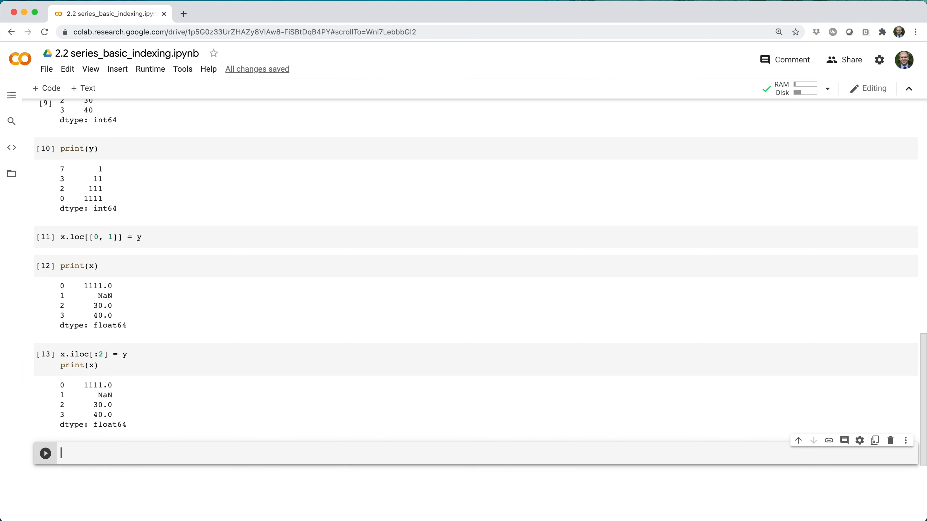
pyautogui.write('x.loc[[0, 1]] = y.to_numpy(')
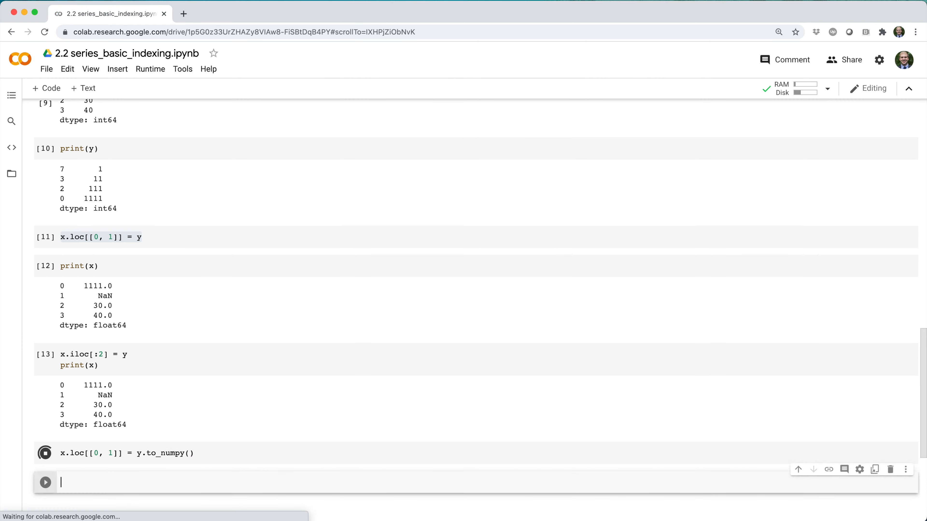
pyautogui.click(45, 454)
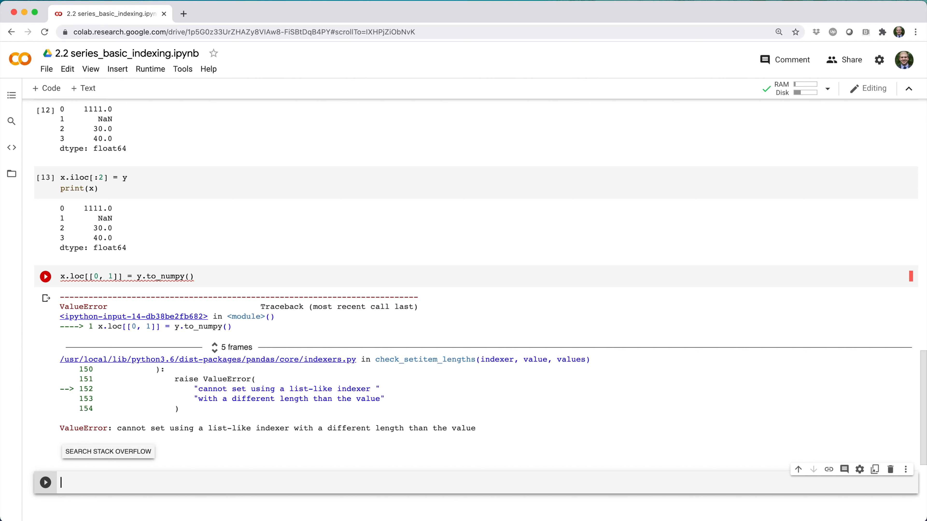